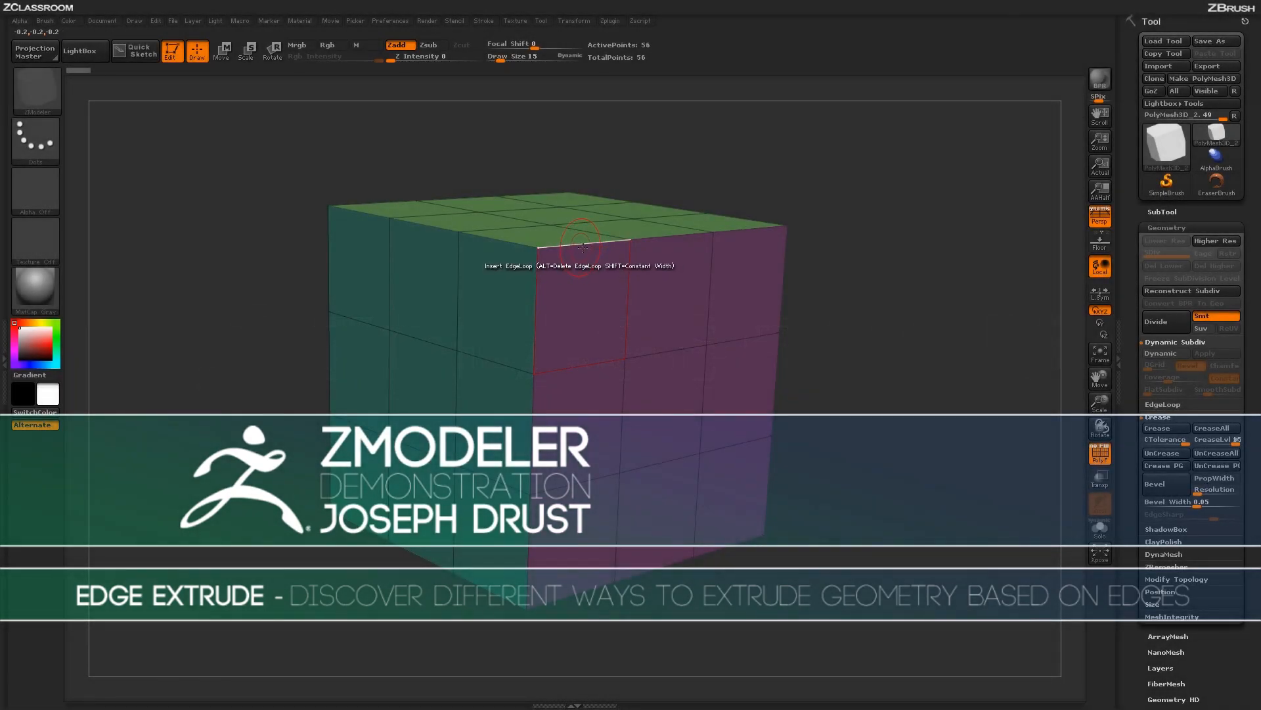
# Choose Extrude as the ZModeler edge action
pyautogui.click(579, 248)
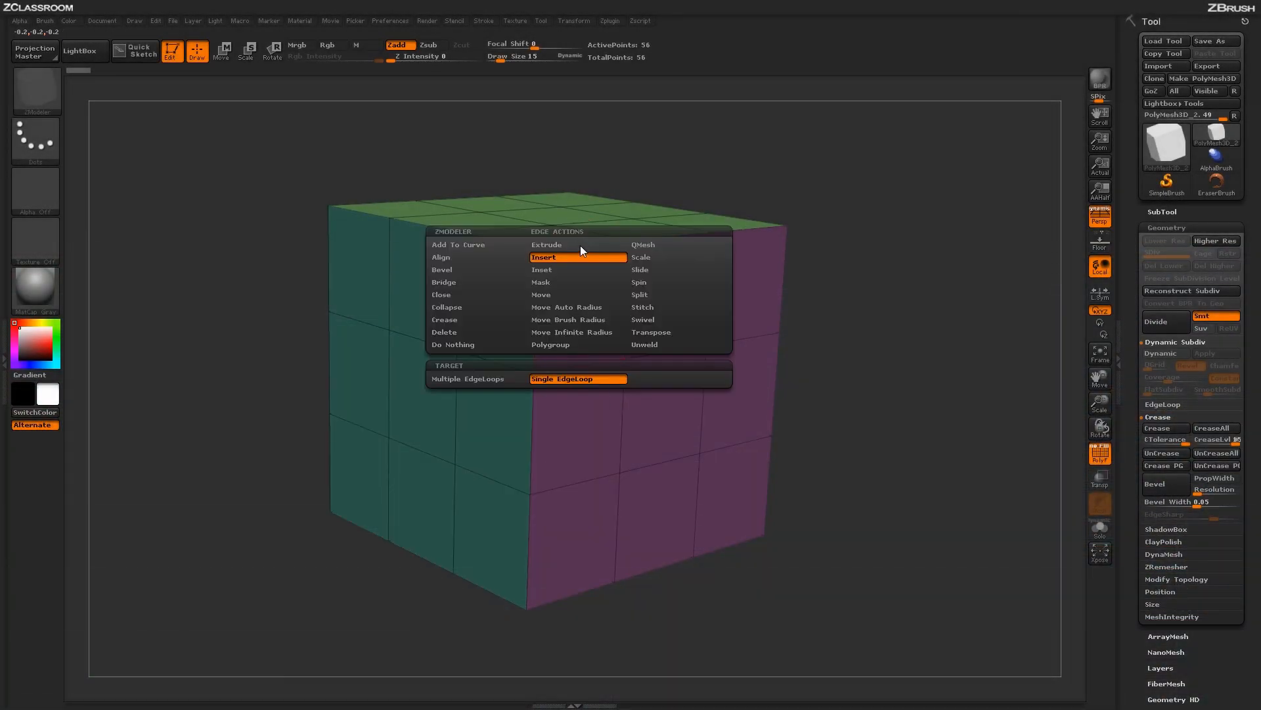
pyautogui.moveTo(569, 306)
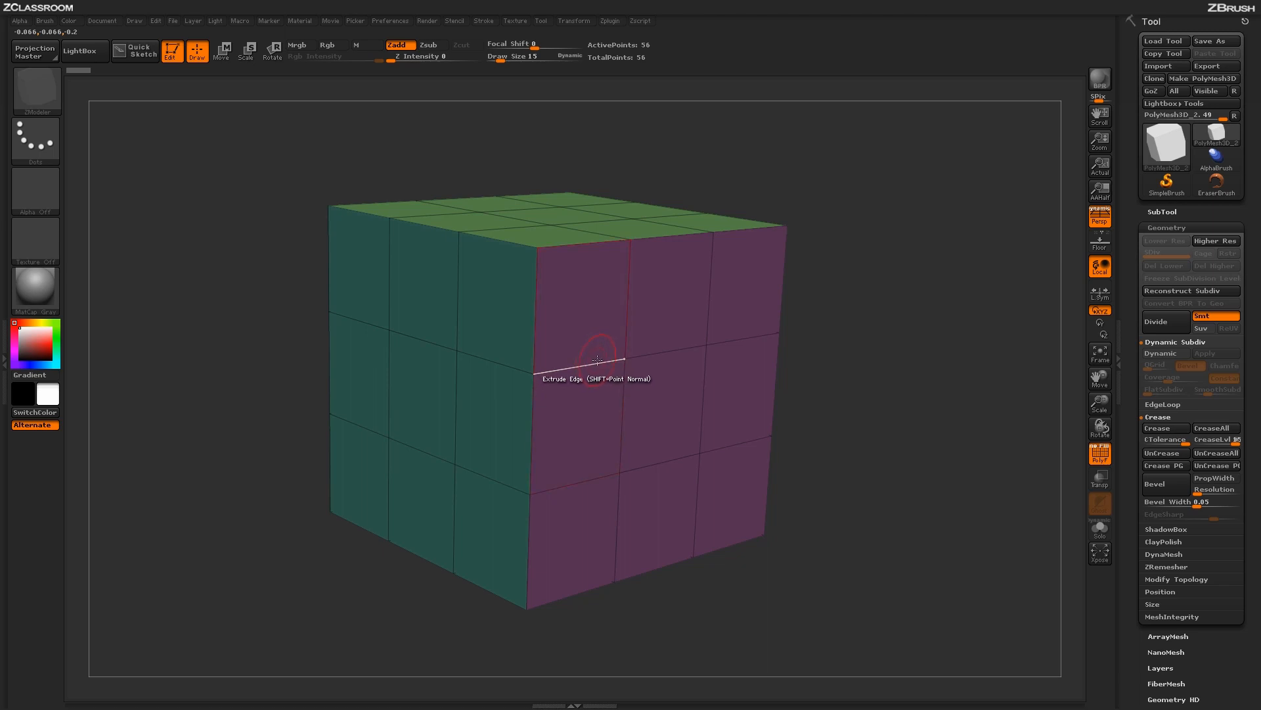
# Drag an edge on the purple face outward into a new slanted flap
pyautogui.click(591, 314)
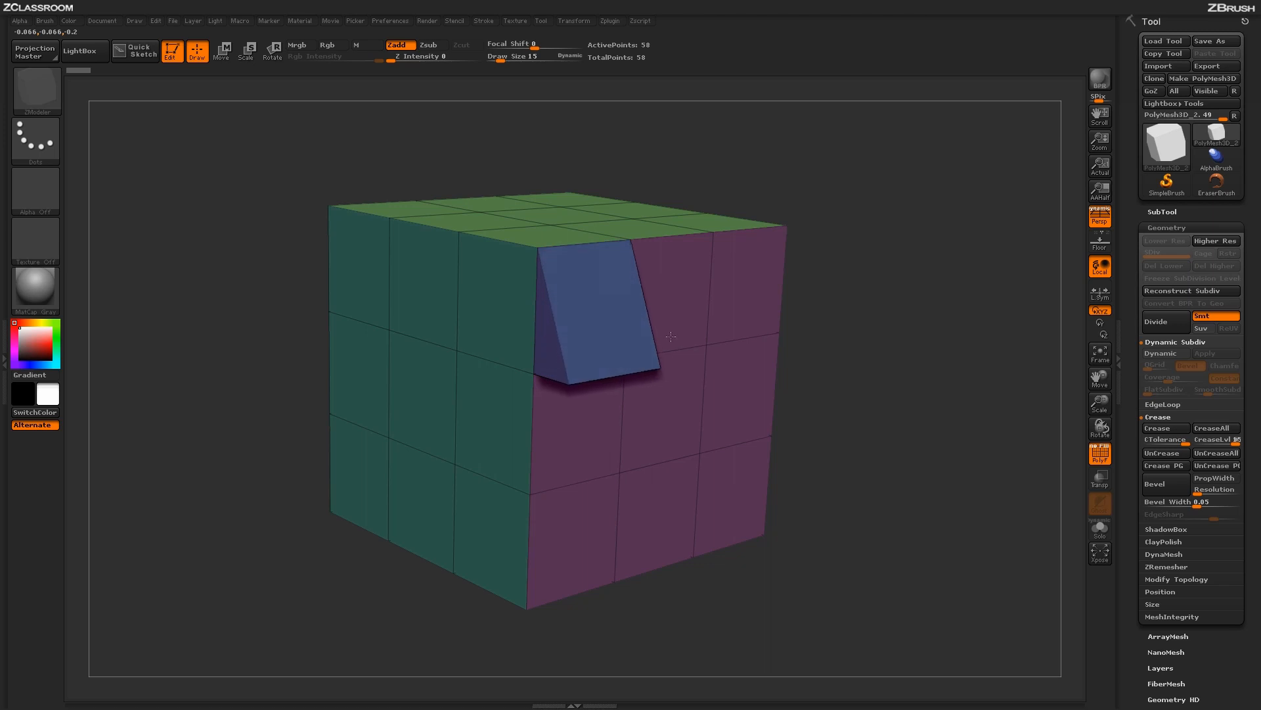
pyautogui.moveTo(613, 359)
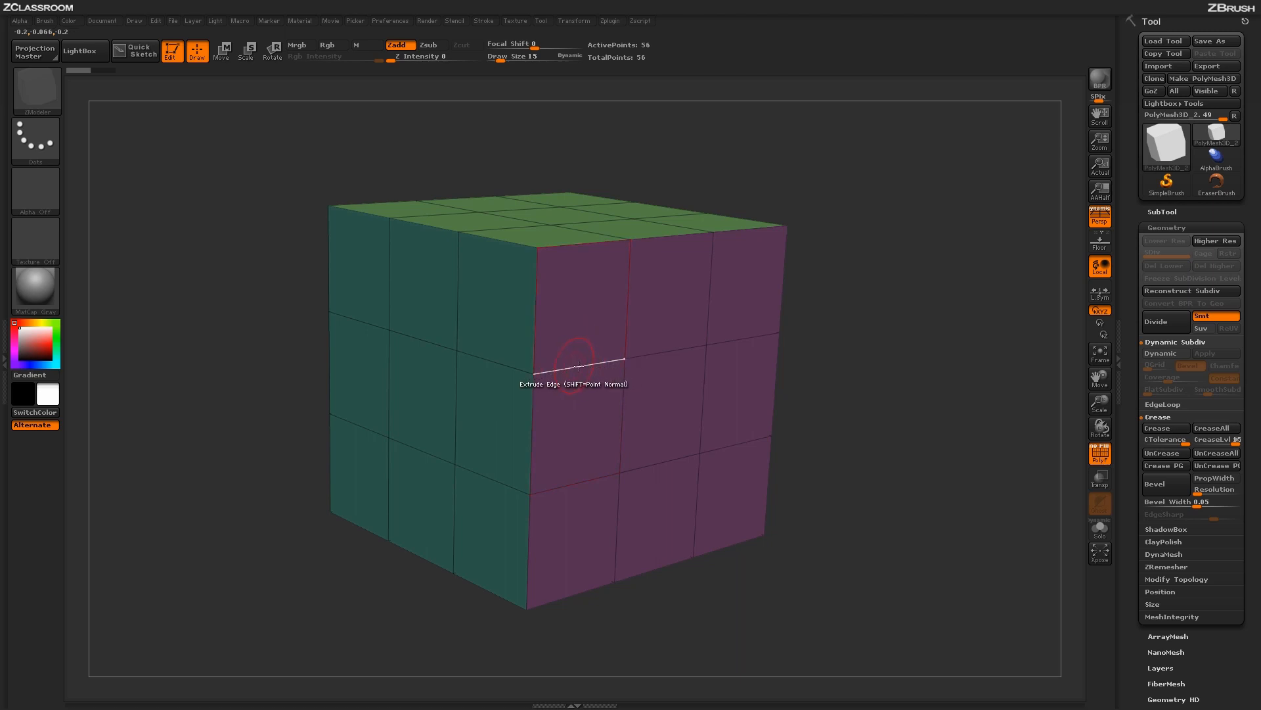
pyautogui.moveTo(630, 305)
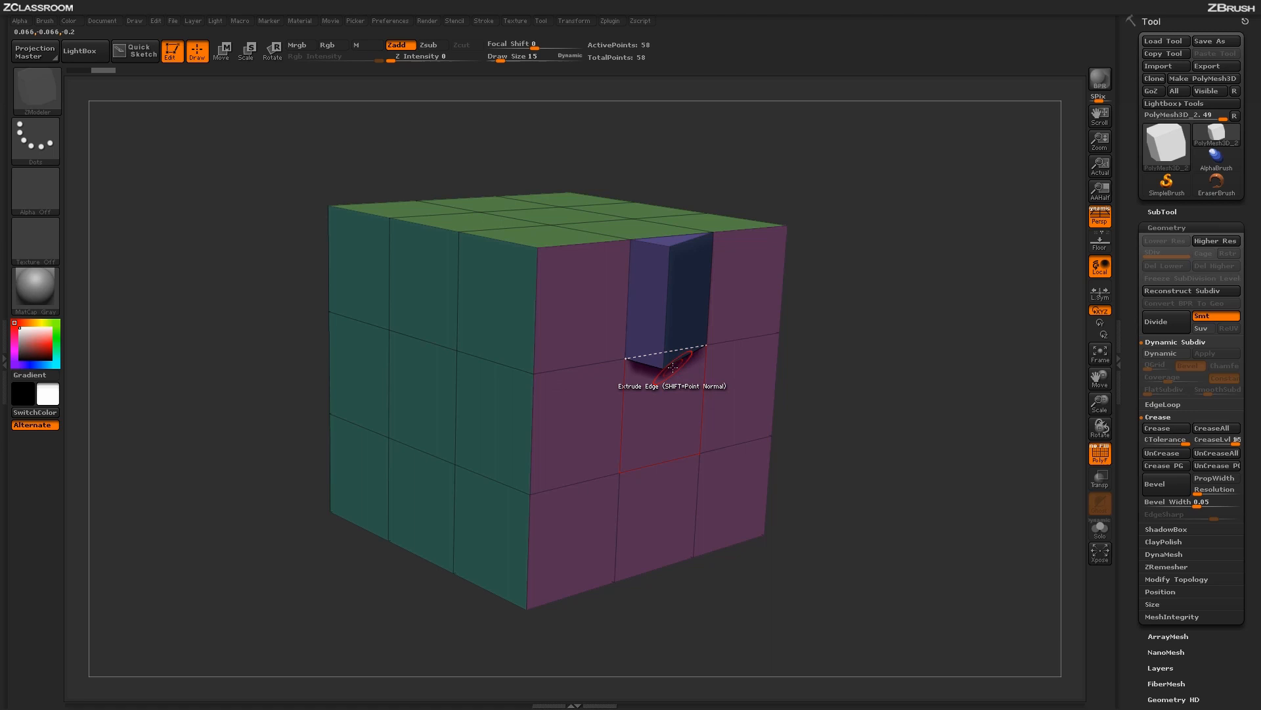
# Set the Extrude target to EdgeLoop Partial in the edge action options
pyautogui.click(672, 368)
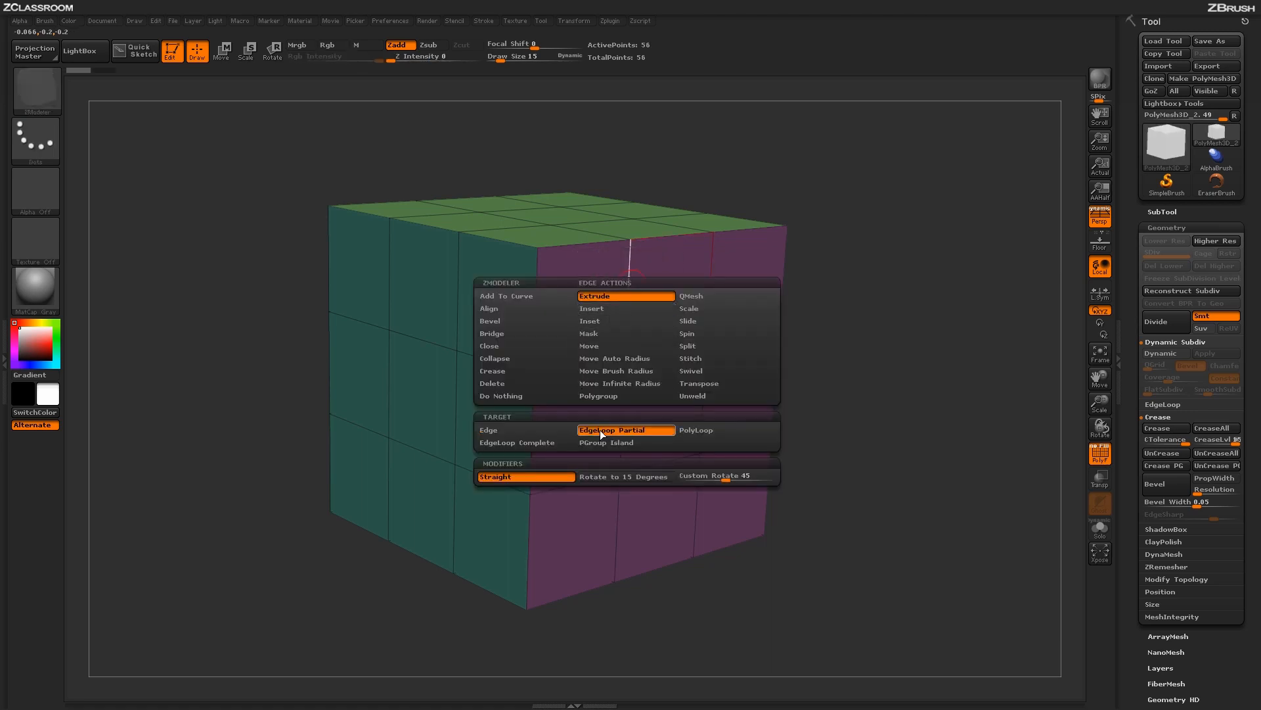
pyautogui.moveTo(626, 430)
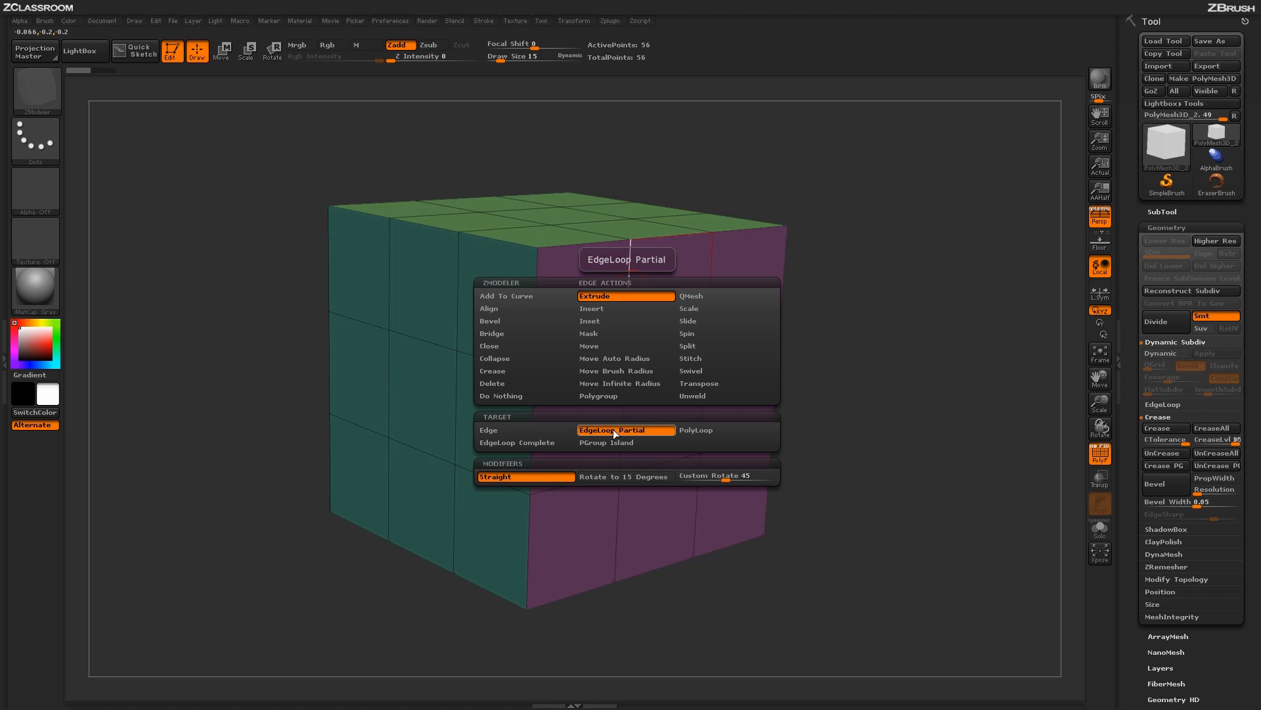
pyautogui.click(624, 295)
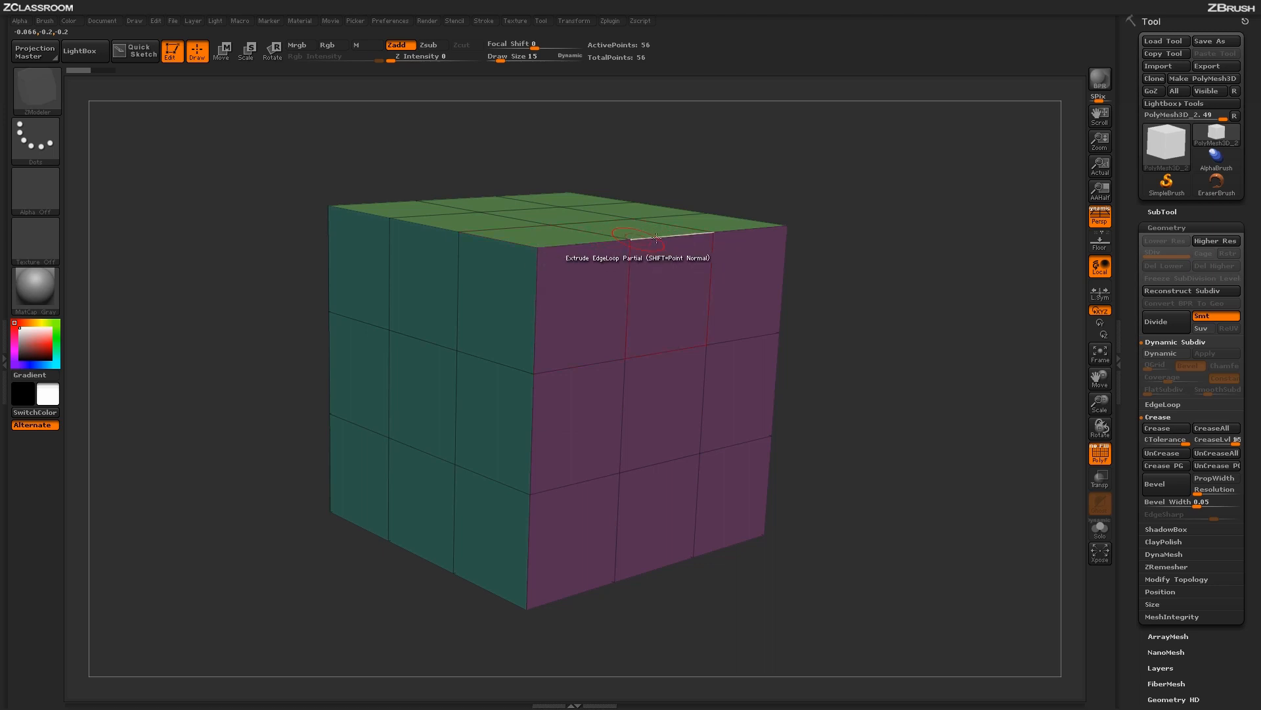
pyautogui.moveTo(563, 240)
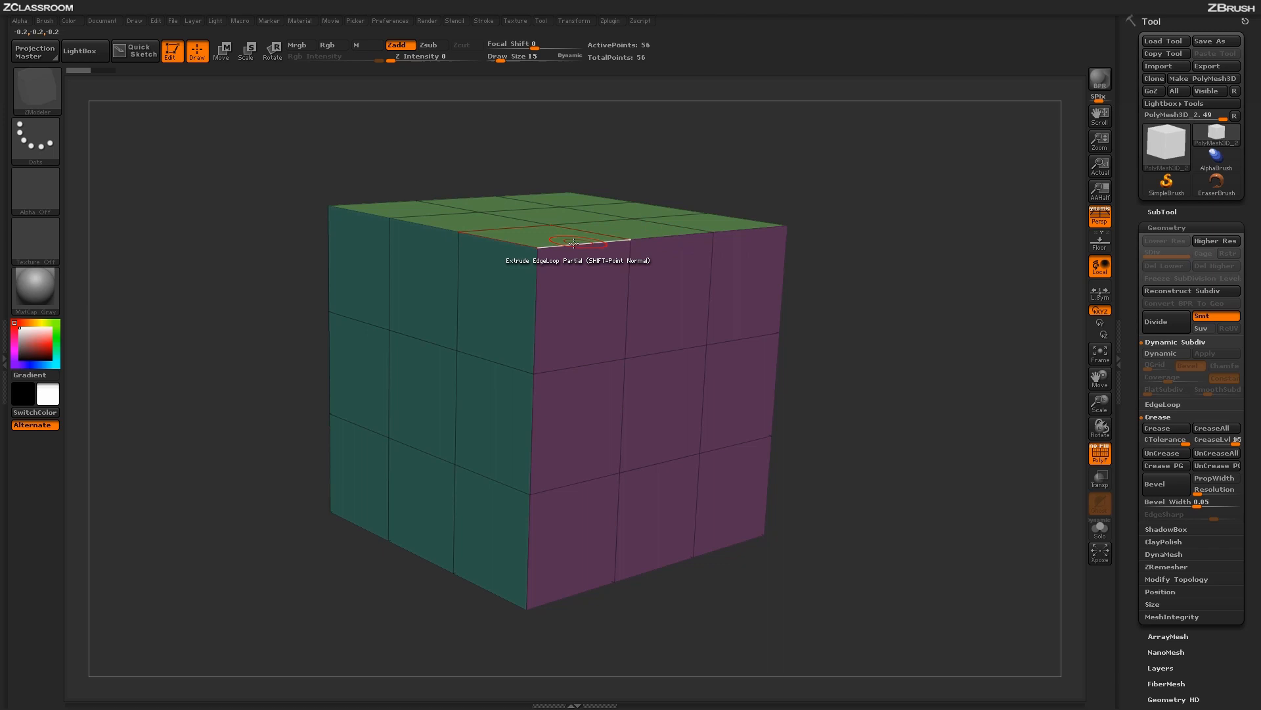
pyautogui.moveTo(537, 248)
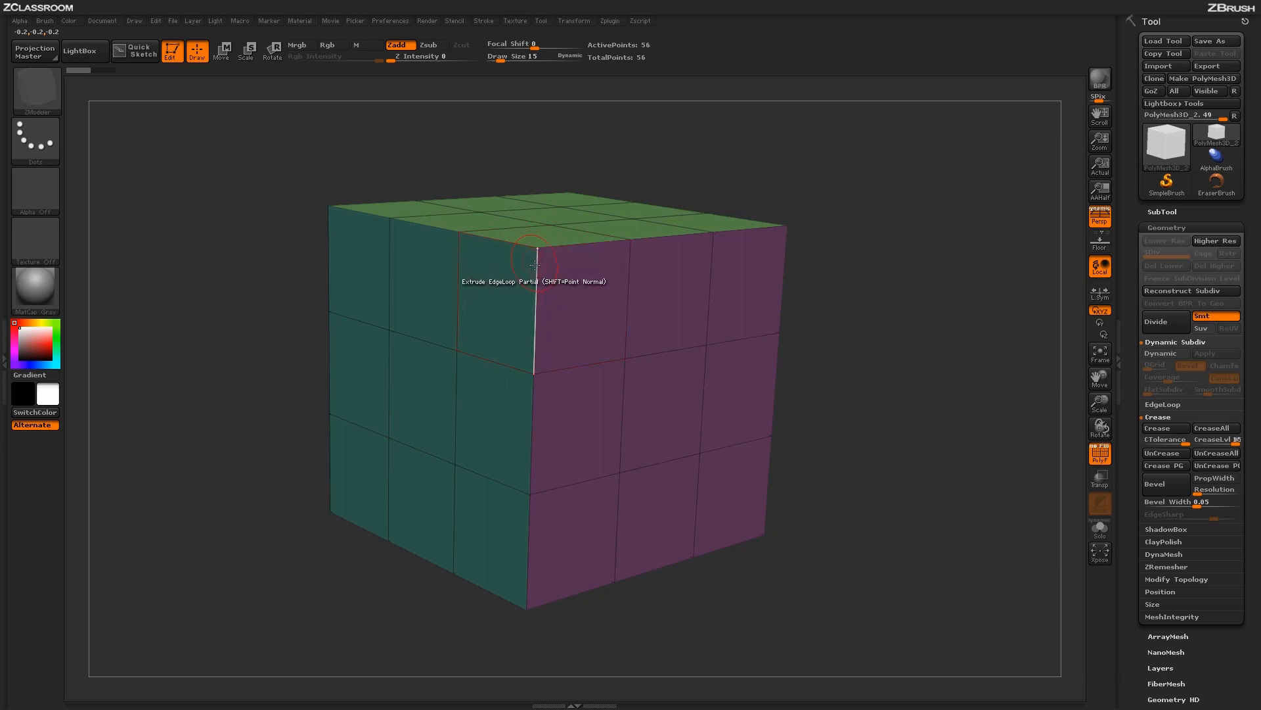
pyautogui.moveTo(650, 240)
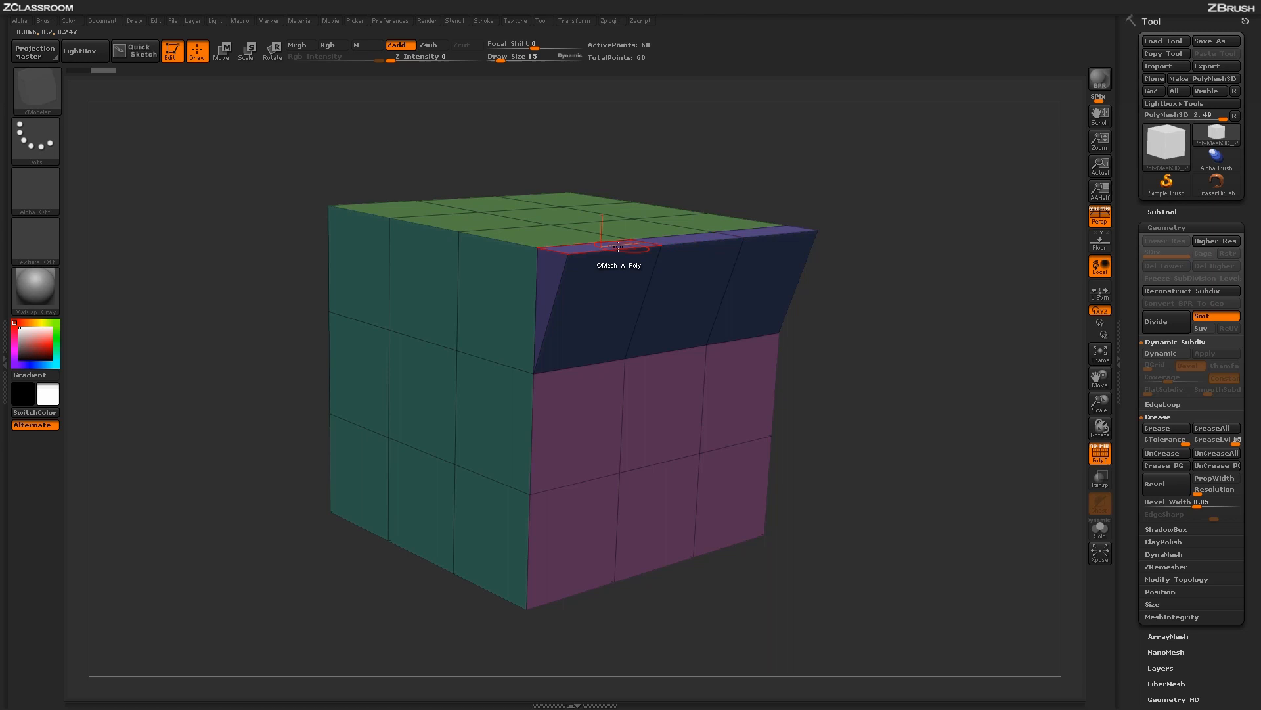
pyautogui.moveTo(537, 247)
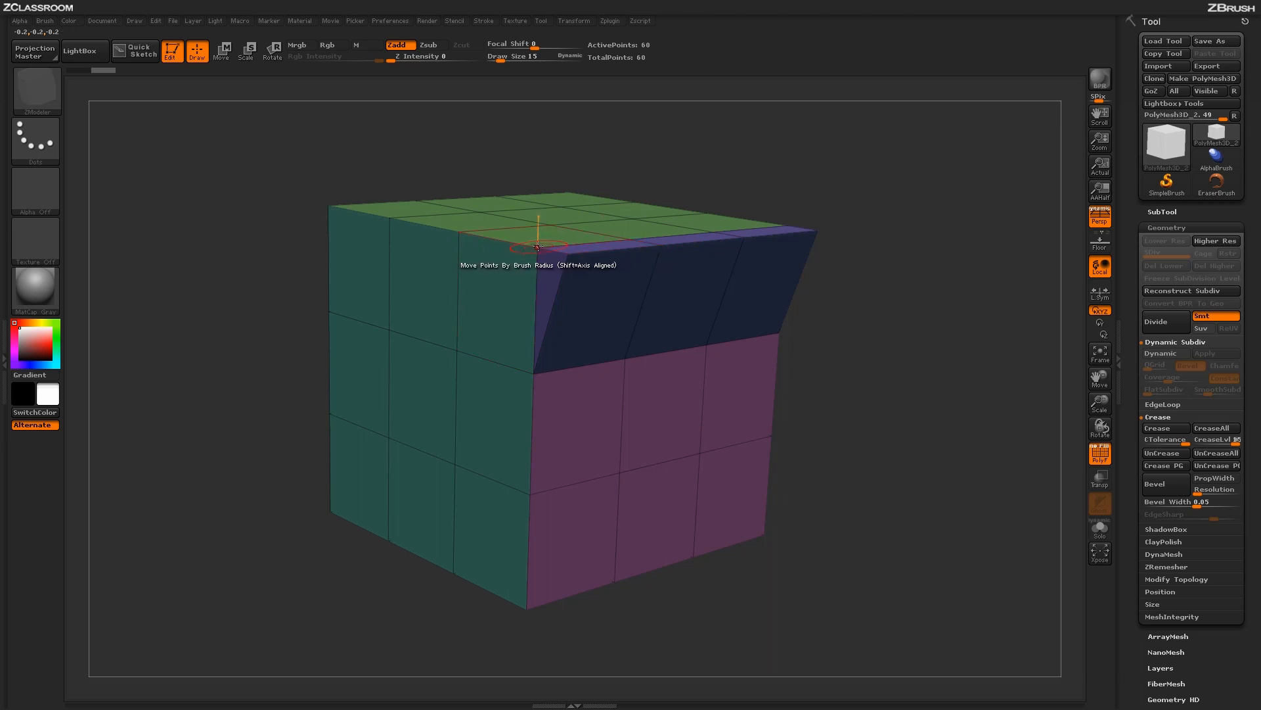
pyautogui.moveTo(577, 417)
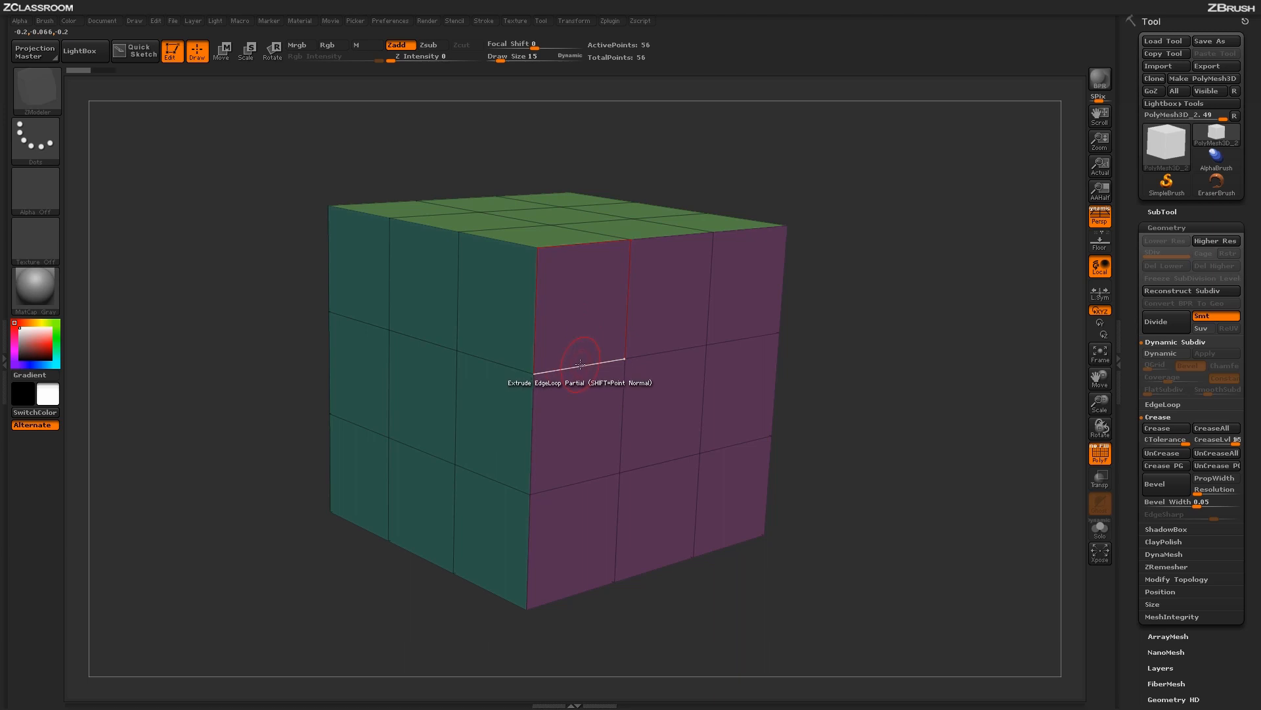
pyautogui.moveTo(602, 359)
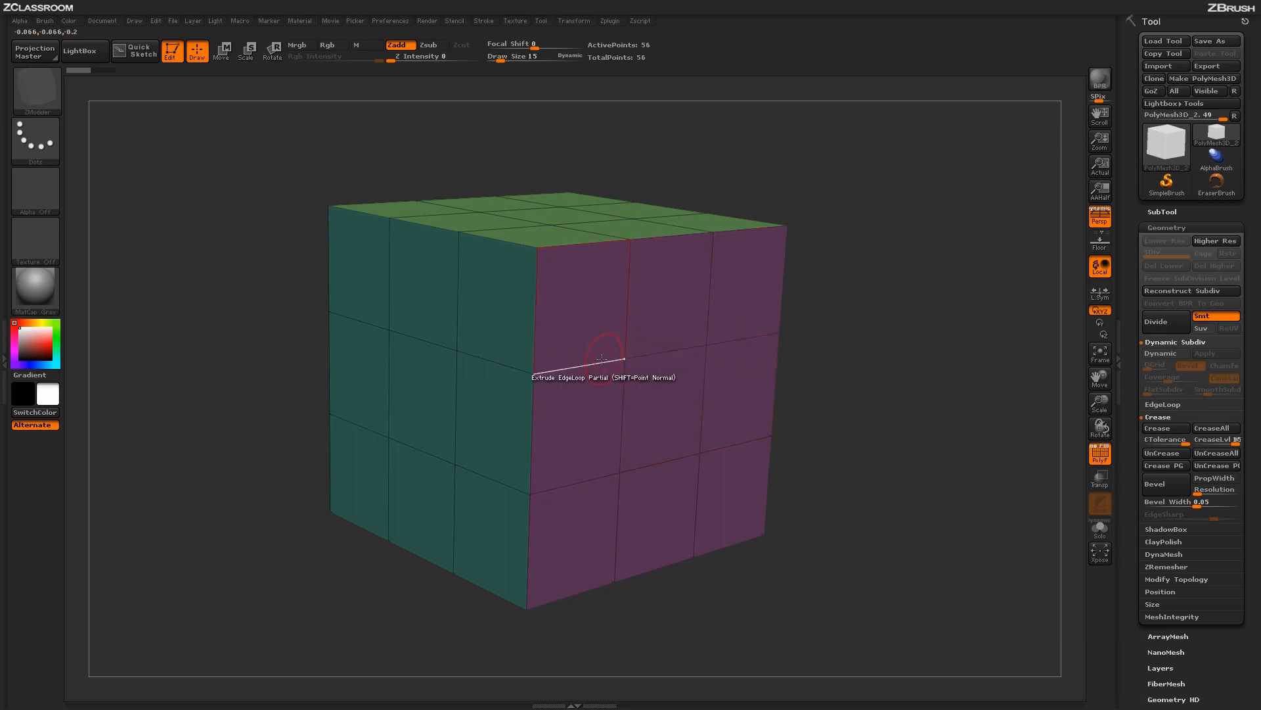
pyautogui.moveTo(533, 373)
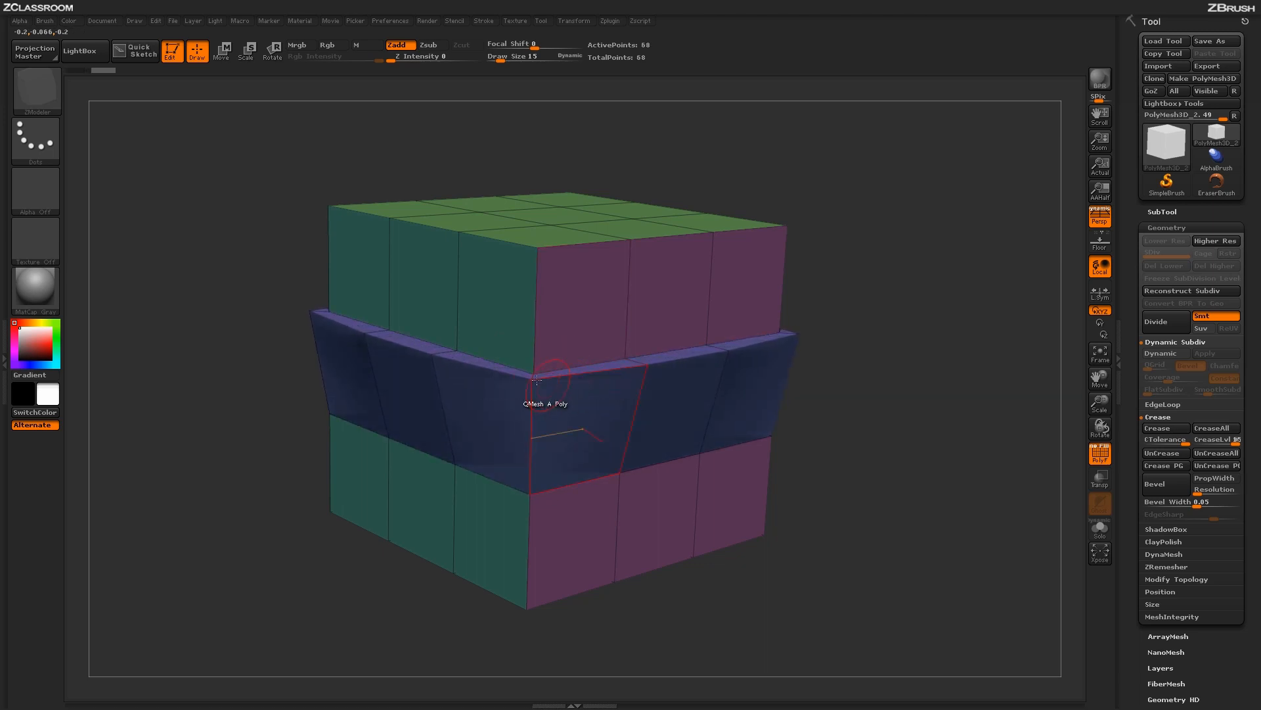
pyautogui.moveTo(594, 380)
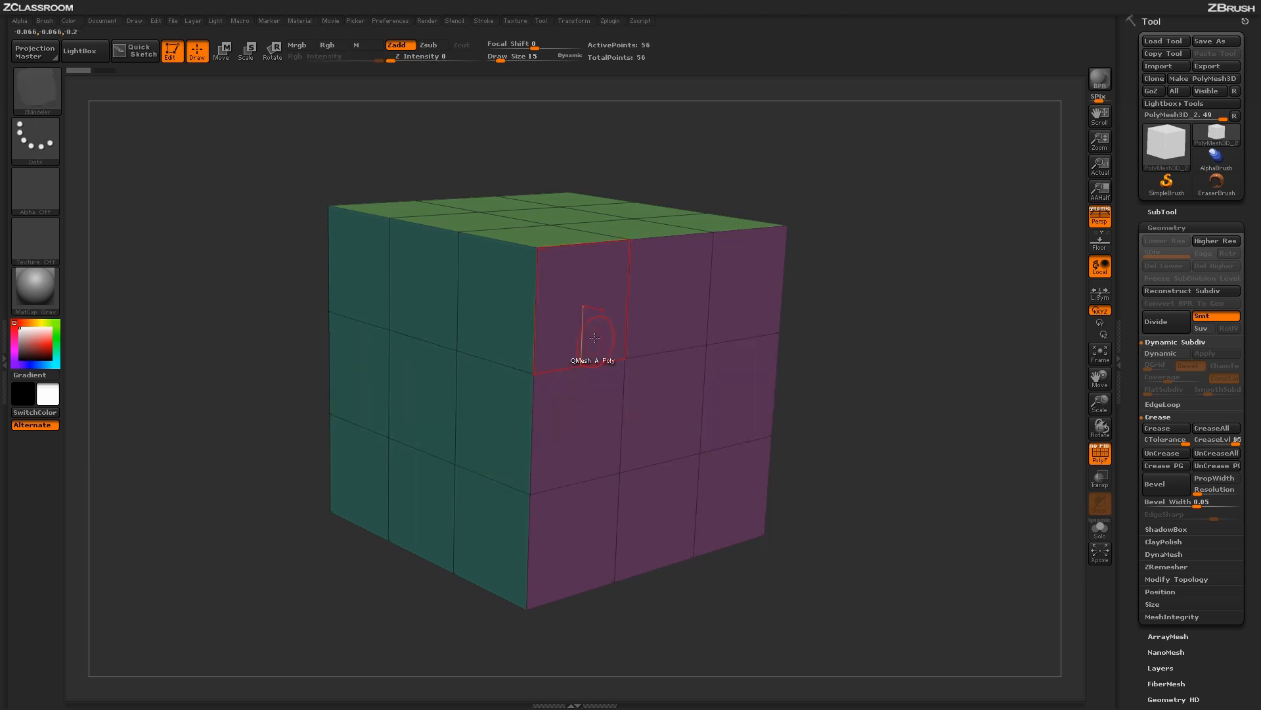
# Open the ZModeler edge action menu on the mesh to review targets and modifiers
pyautogui.rightClick(595, 338)
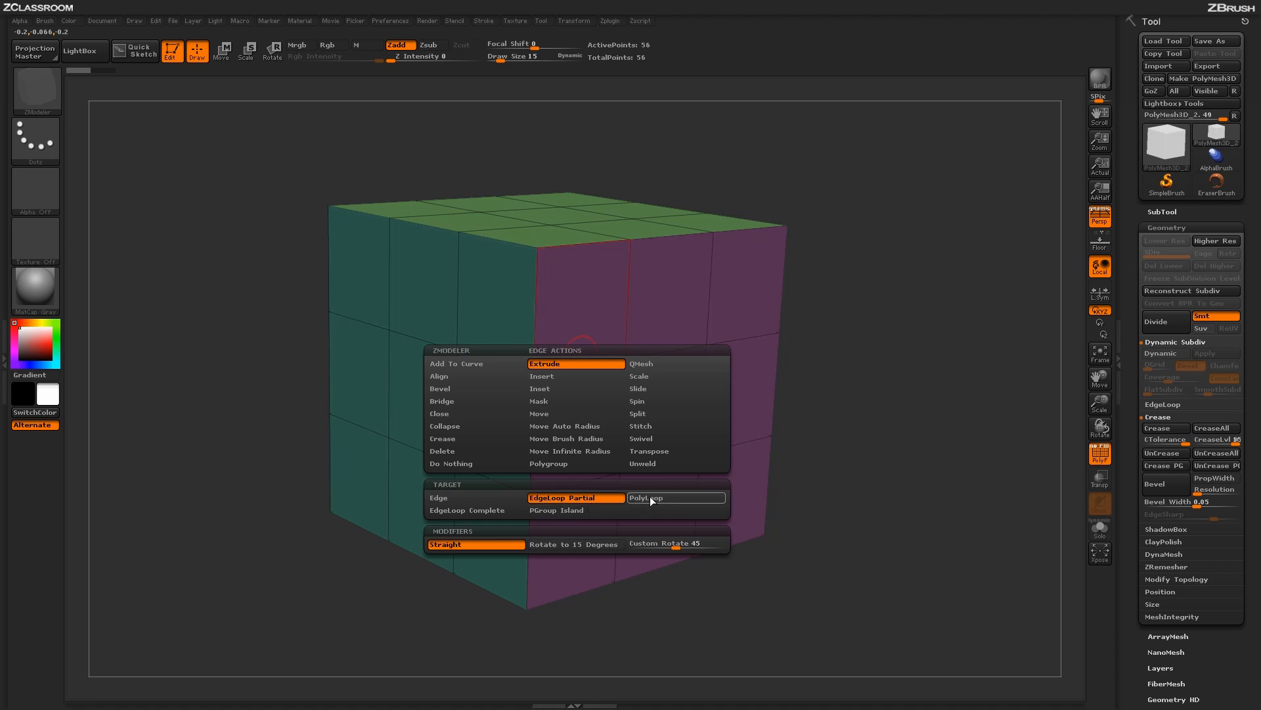
pyautogui.moveTo(648, 498)
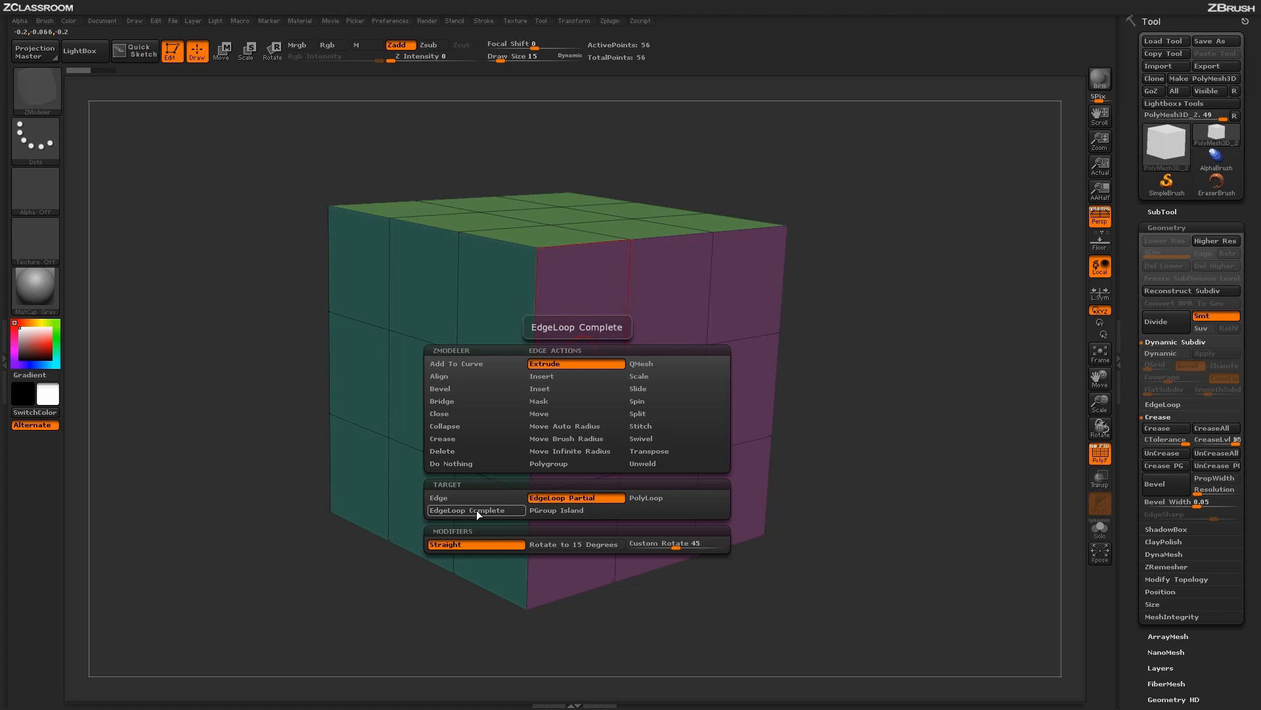
pyautogui.moveTo(490, 512)
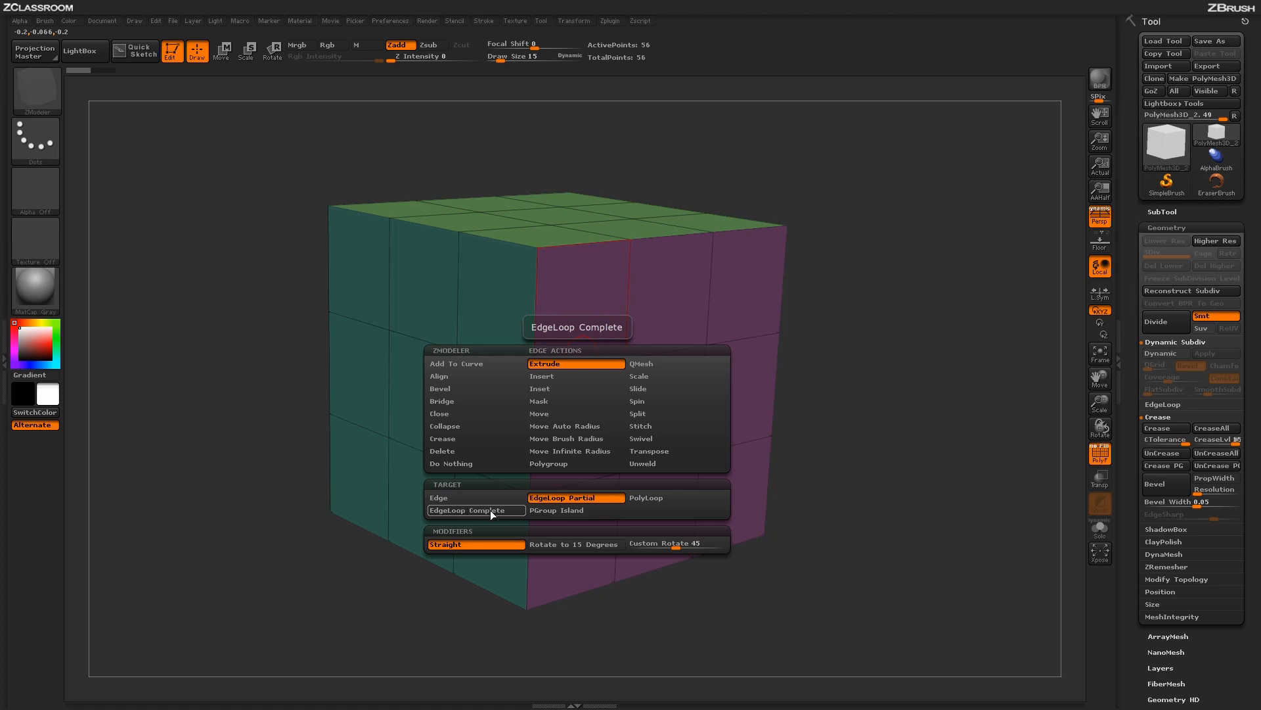
pyautogui.moveTo(506, 514)
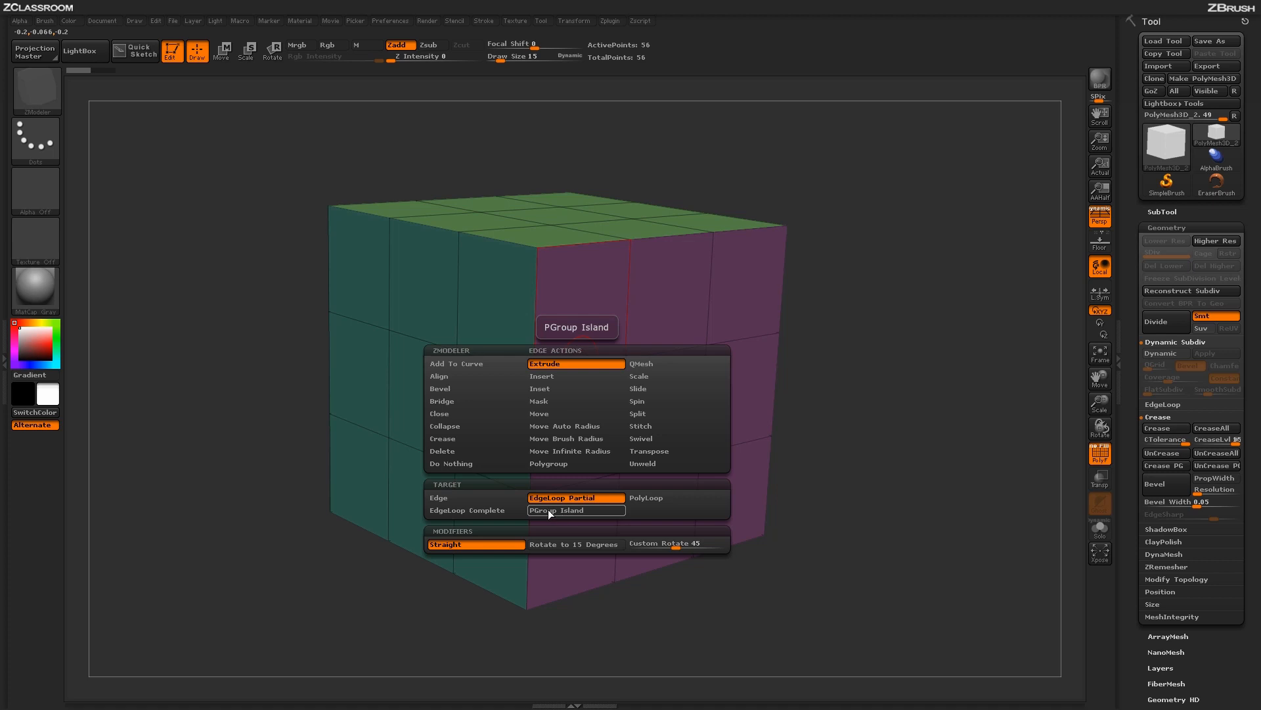
pyautogui.moveTo(563, 516)
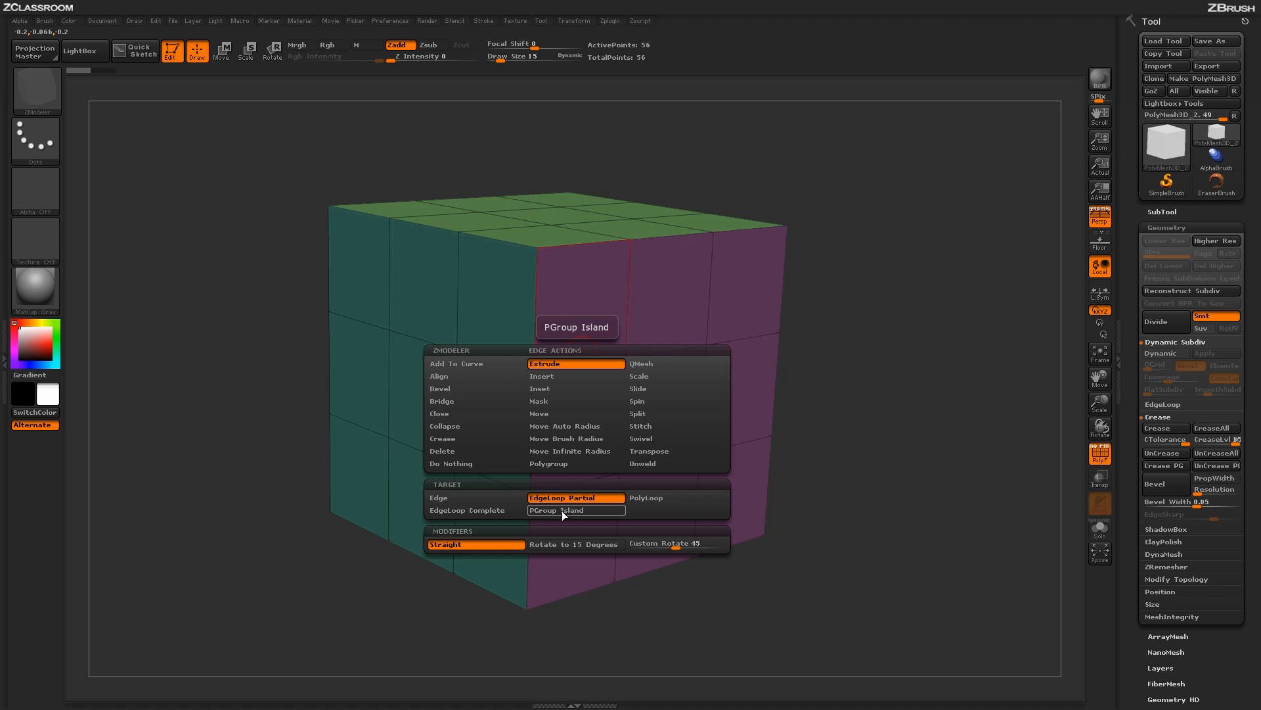
pyautogui.moveTo(576, 513)
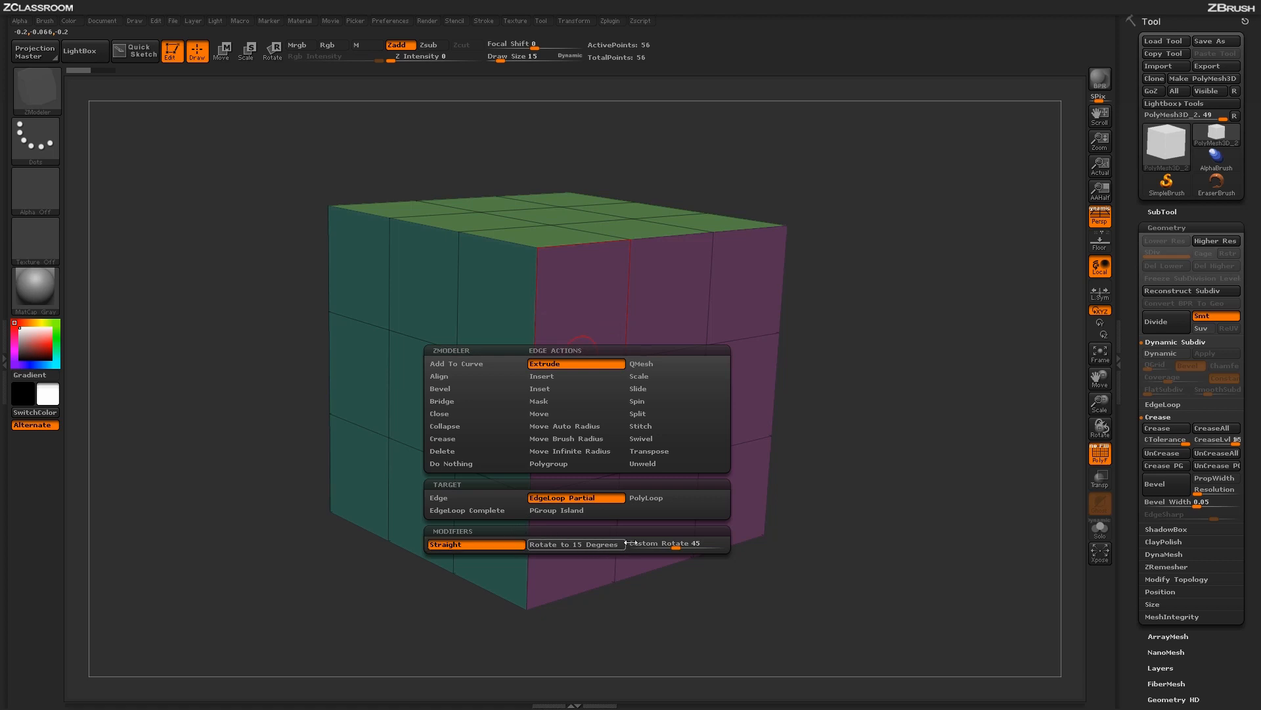
pyautogui.moveTo(476, 545)
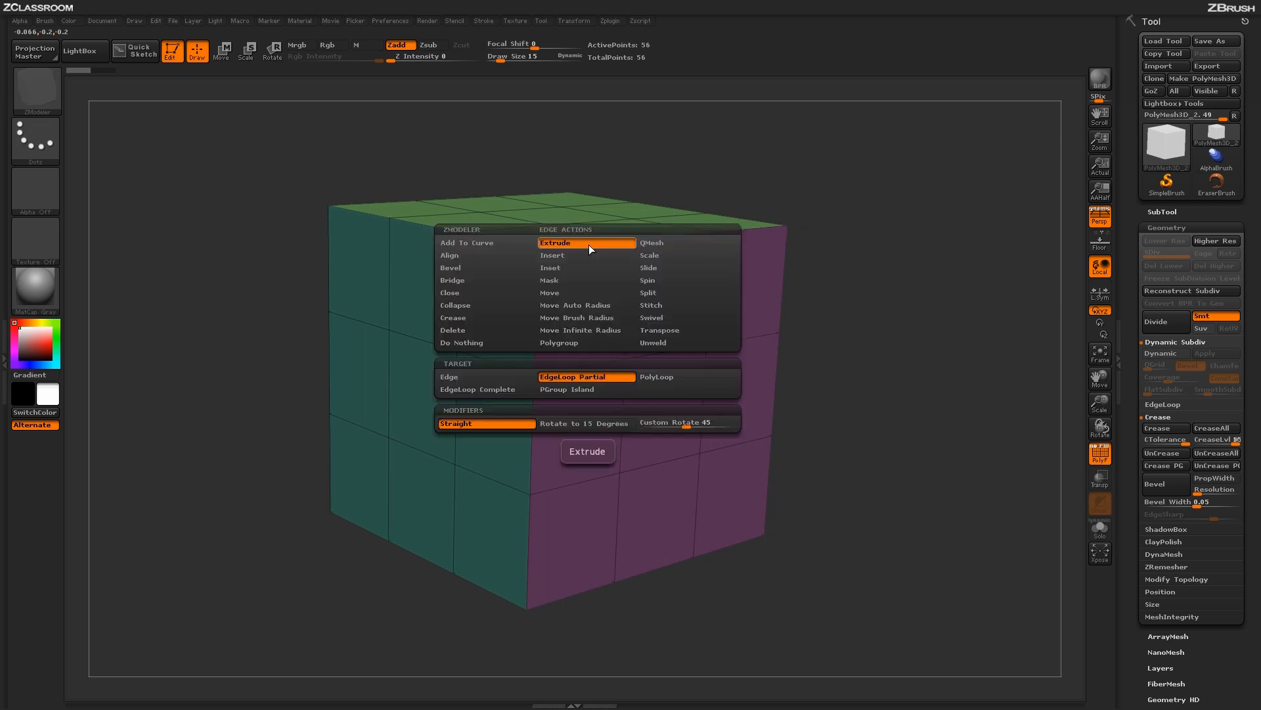
# Set the Rotate to 15 Degrees modifier and extrude the purple face's top edge loop
pyautogui.click(585, 423)
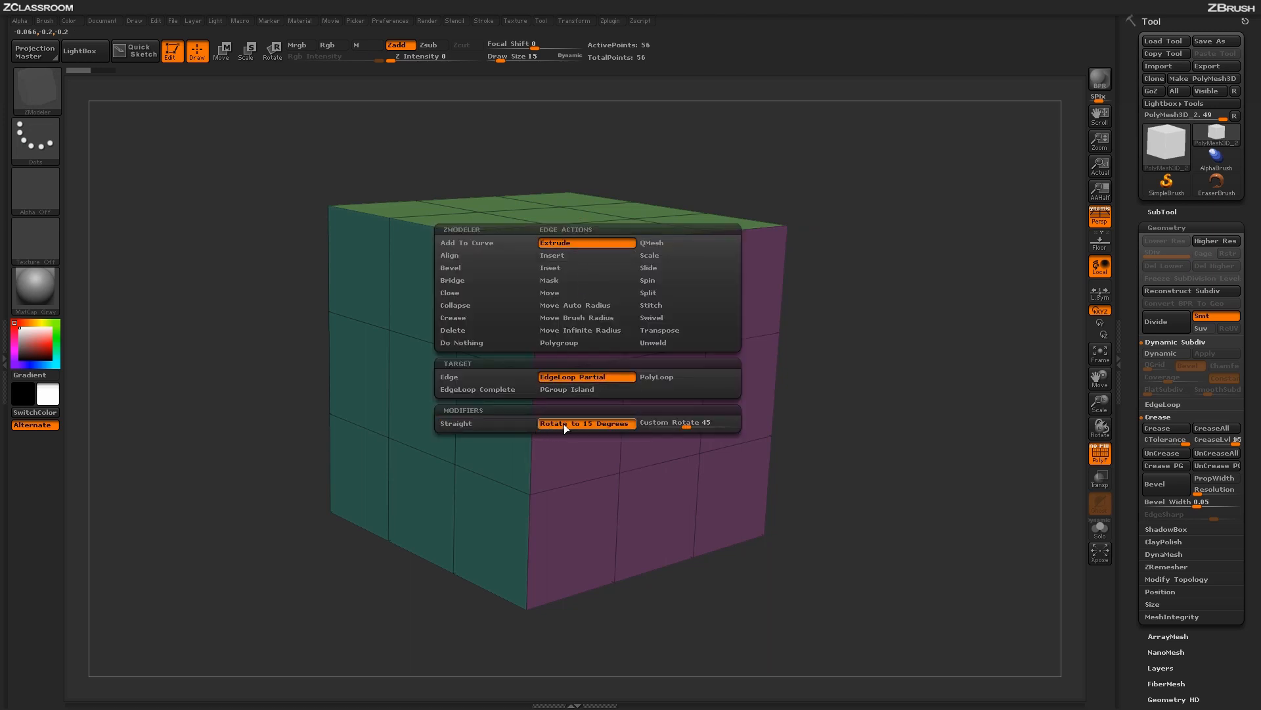
pyautogui.moveTo(579, 426)
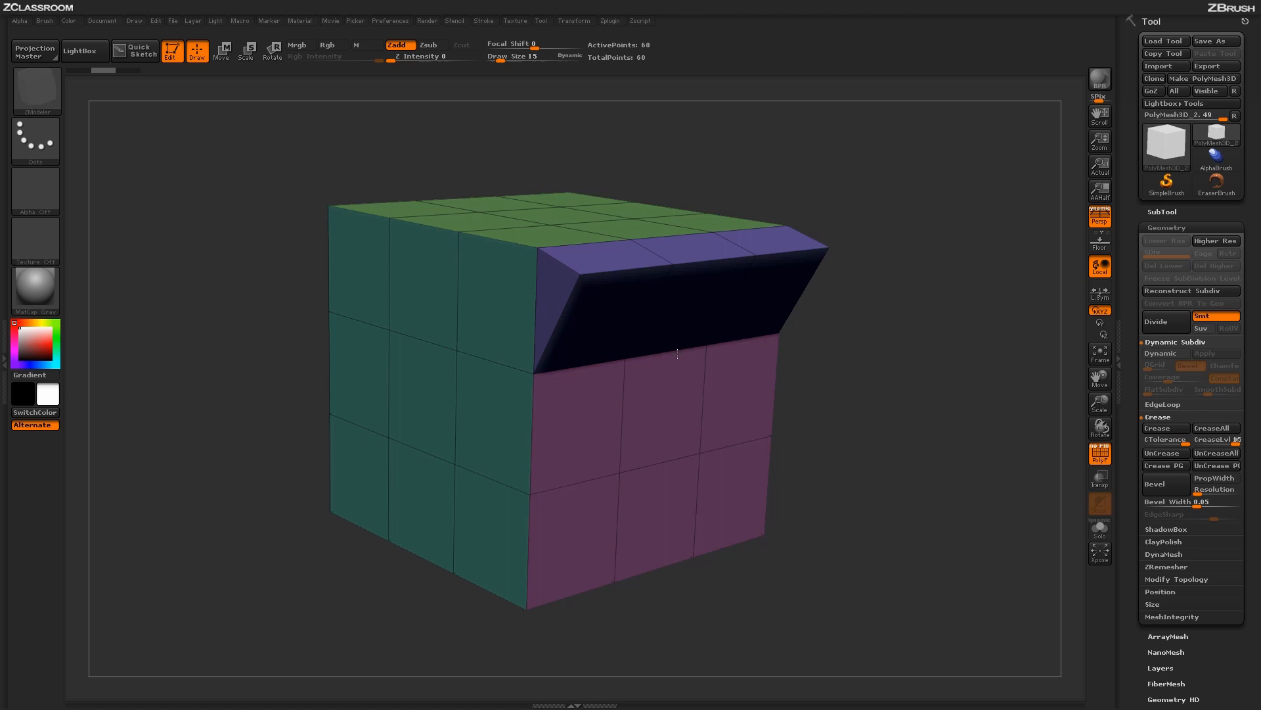
pyautogui.moveTo(573, 370)
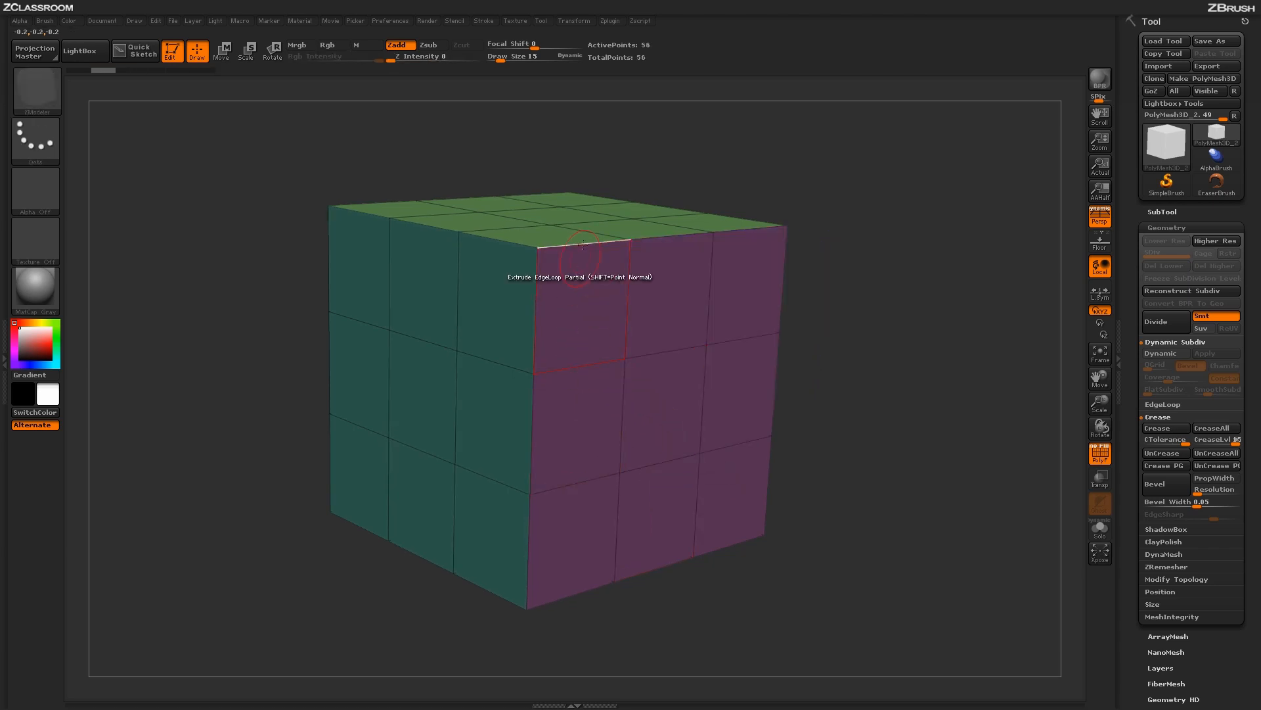
pyautogui.click(580, 243)
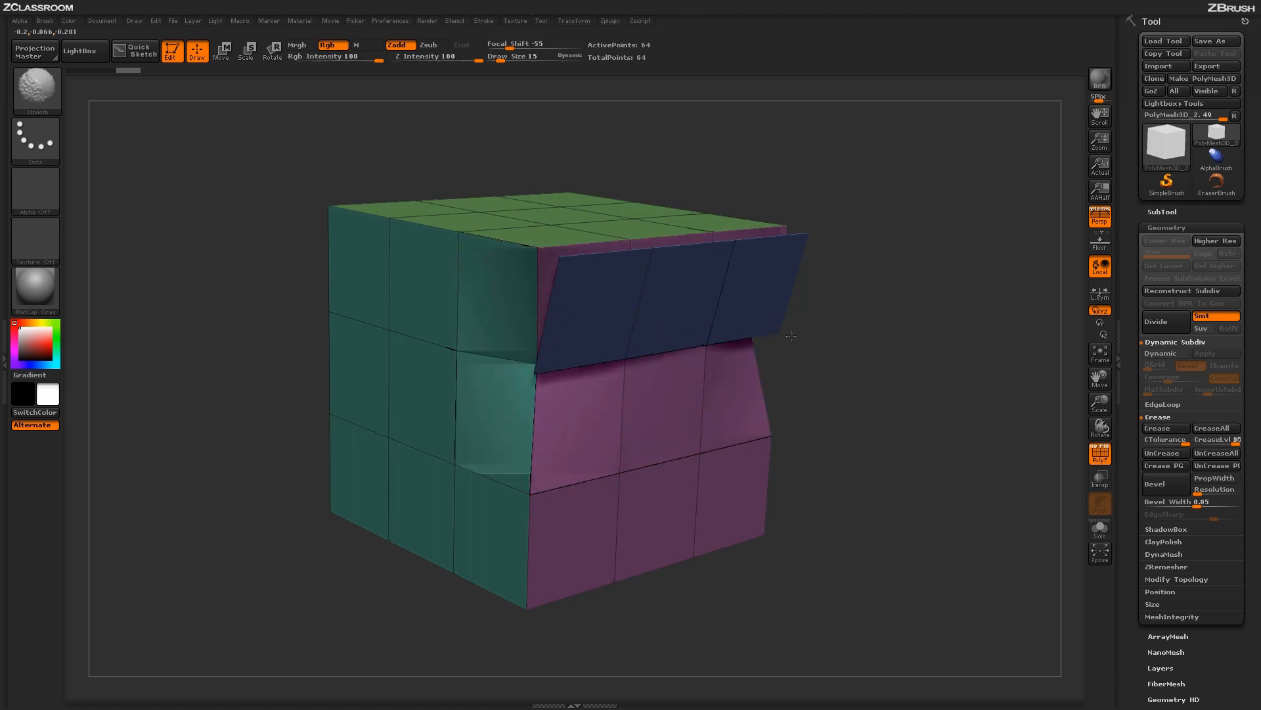
pyautogui.moveTo(754, 338)
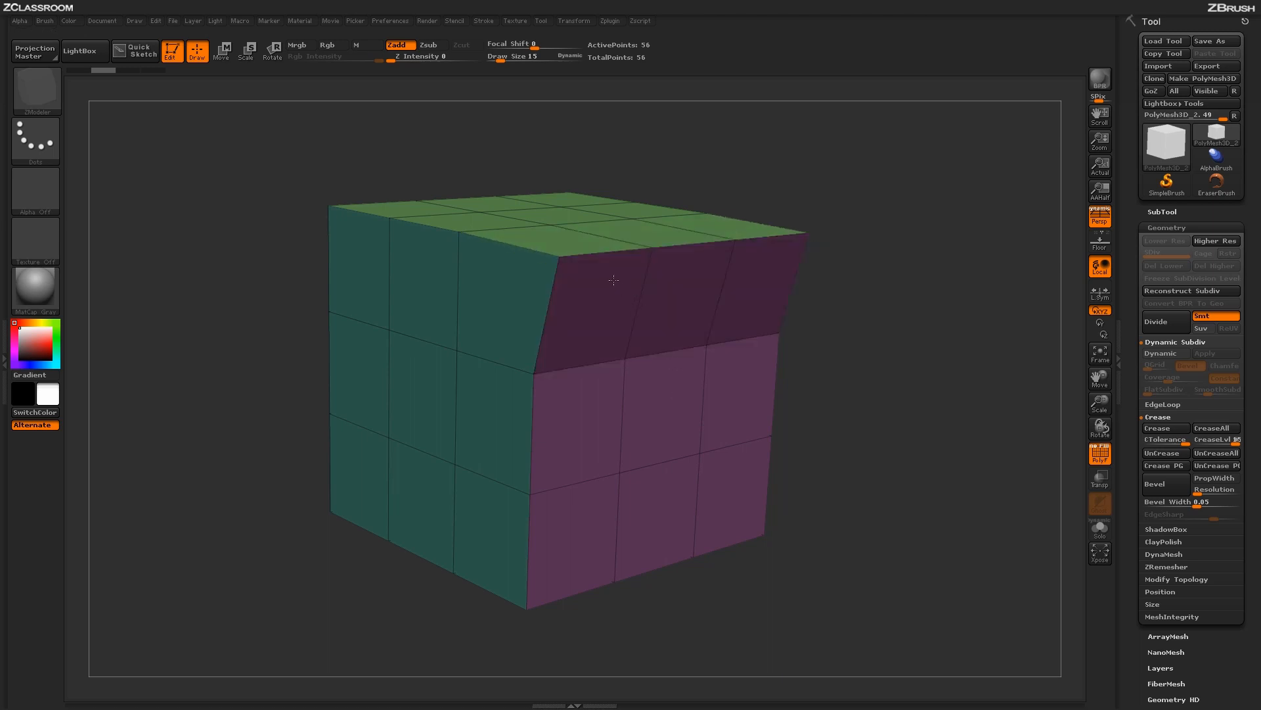
pyautogui.moveTo(630, 277)
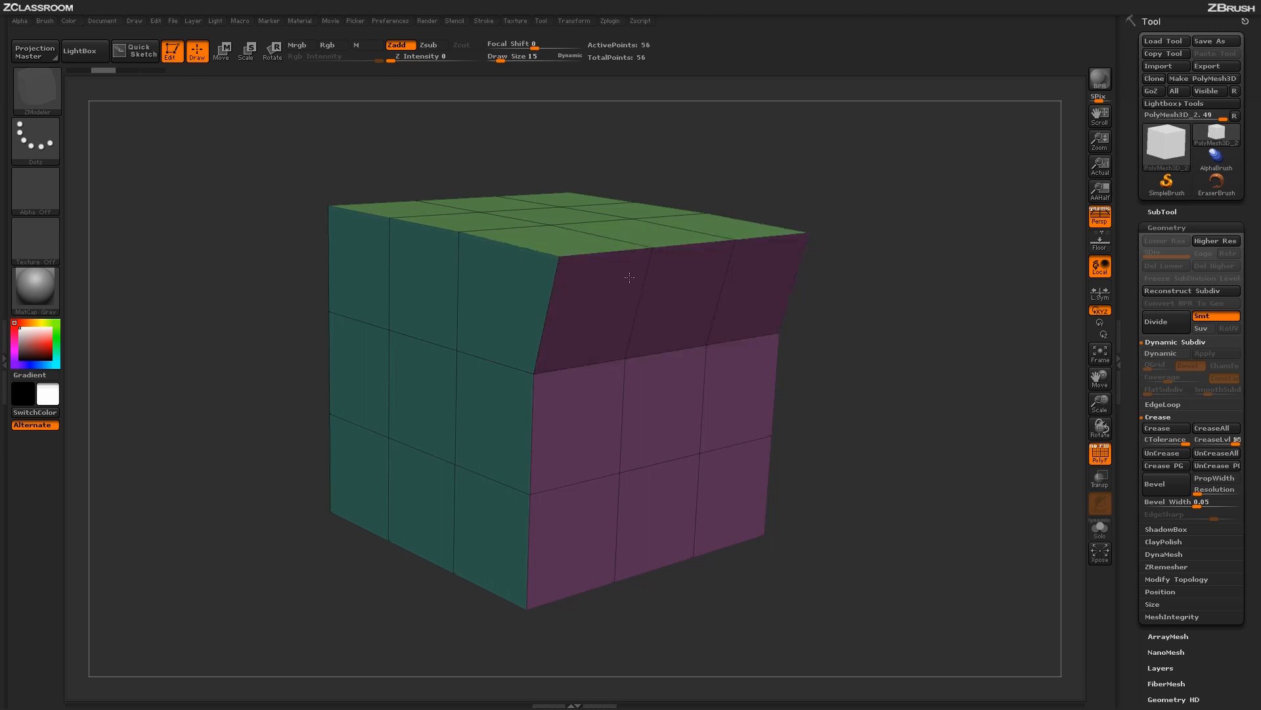